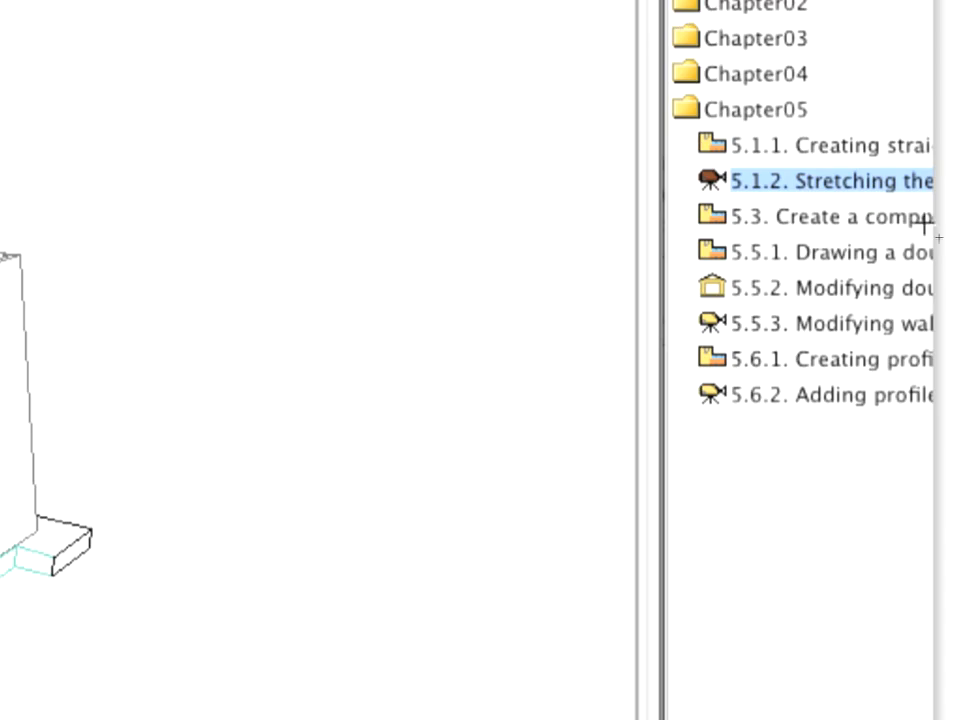
Step: Open the Chapter05 '5.3 Create a composite' view showing the ground floor plan
left_click(830, 216)
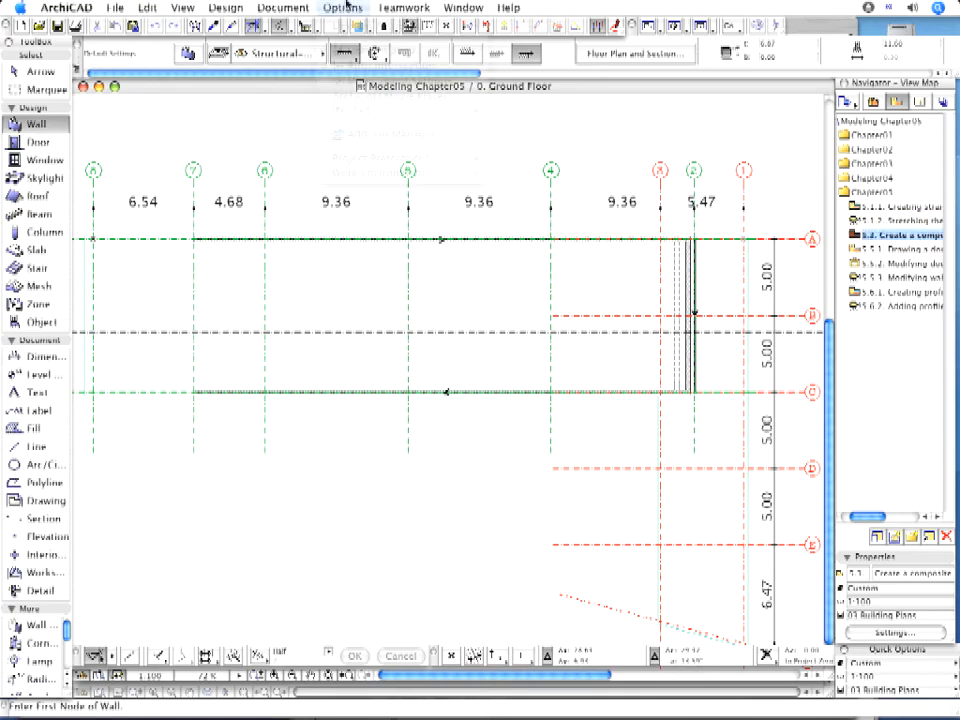
Step: Open Composite Structures settings and select 'brick plastered one side'
left_click(342, 7)
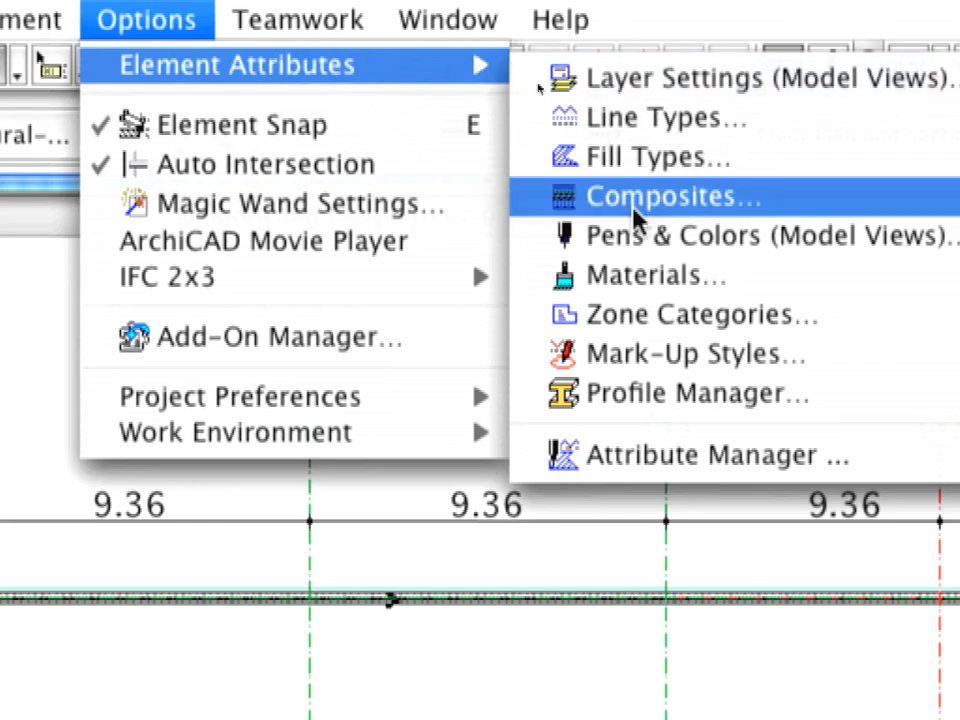
left_click(672, 196)
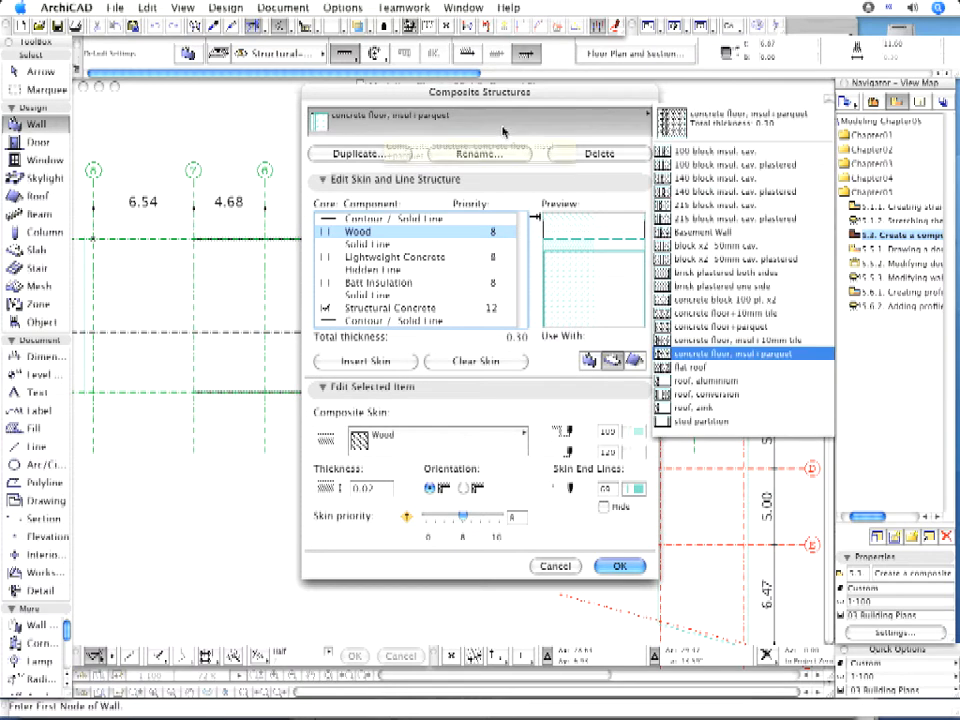
left_click(740, 287)
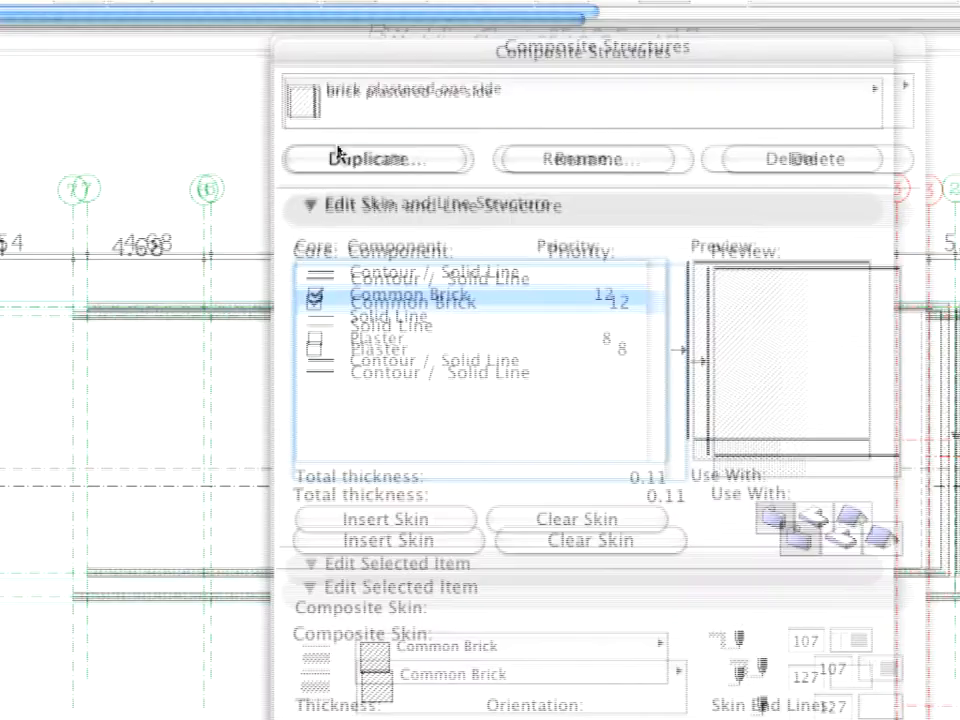
Step: Duplicate 'brick plastered one side' as a new composite named 'Exterior wall'
left_click(378, 158)
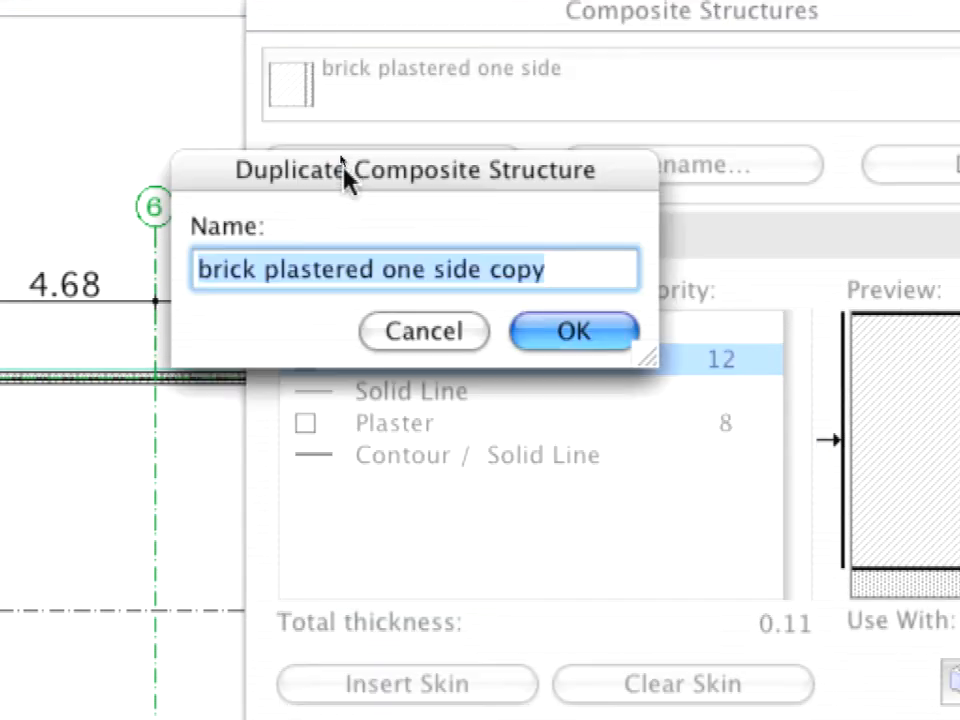
type("Exterior wall")
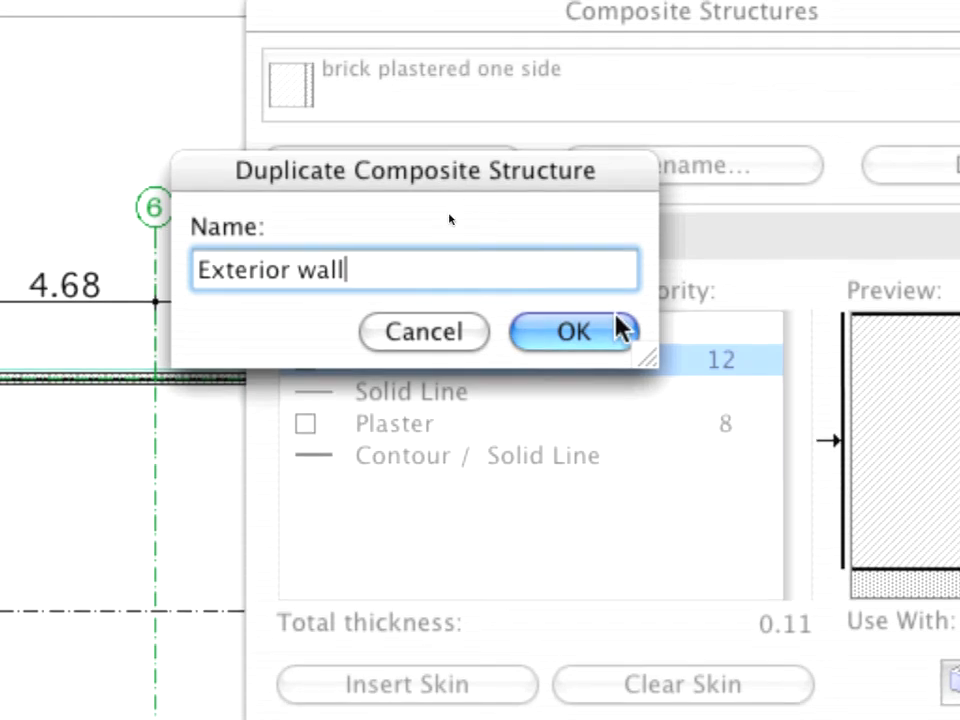
left_click(571, 331)
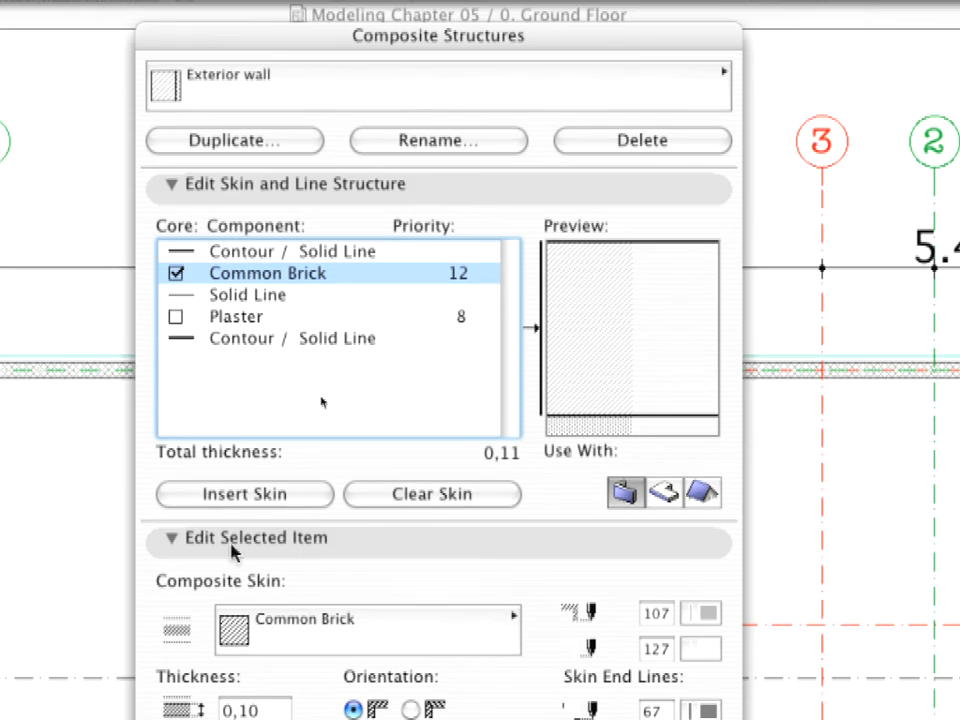
Step: Insert two new skins and give one a Concrete Block fill
left_click(244, 494)
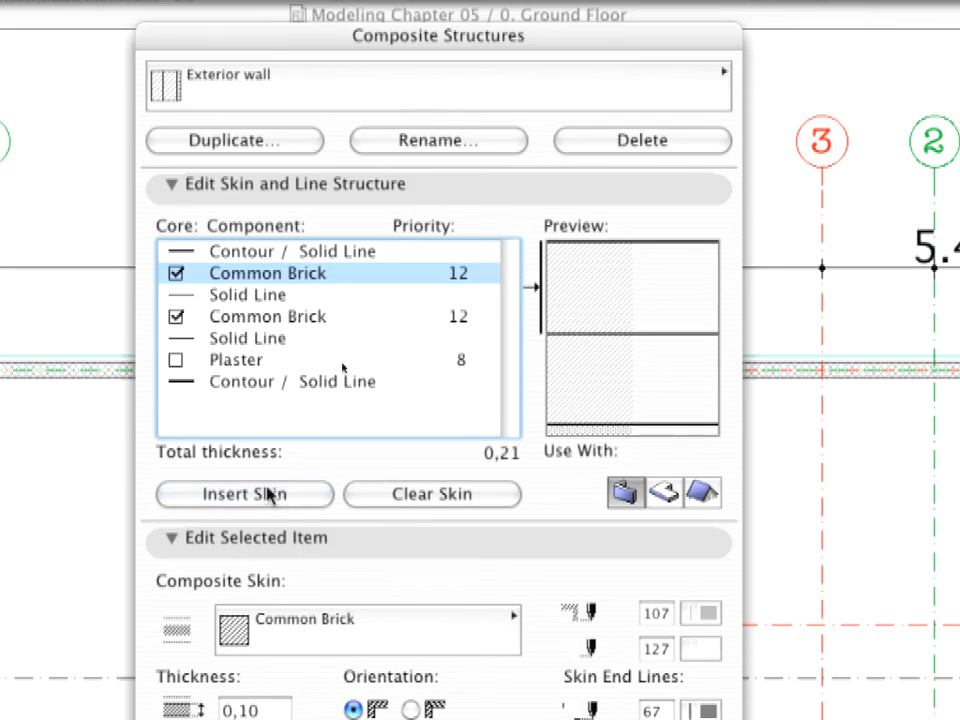
left_click(244, 494)
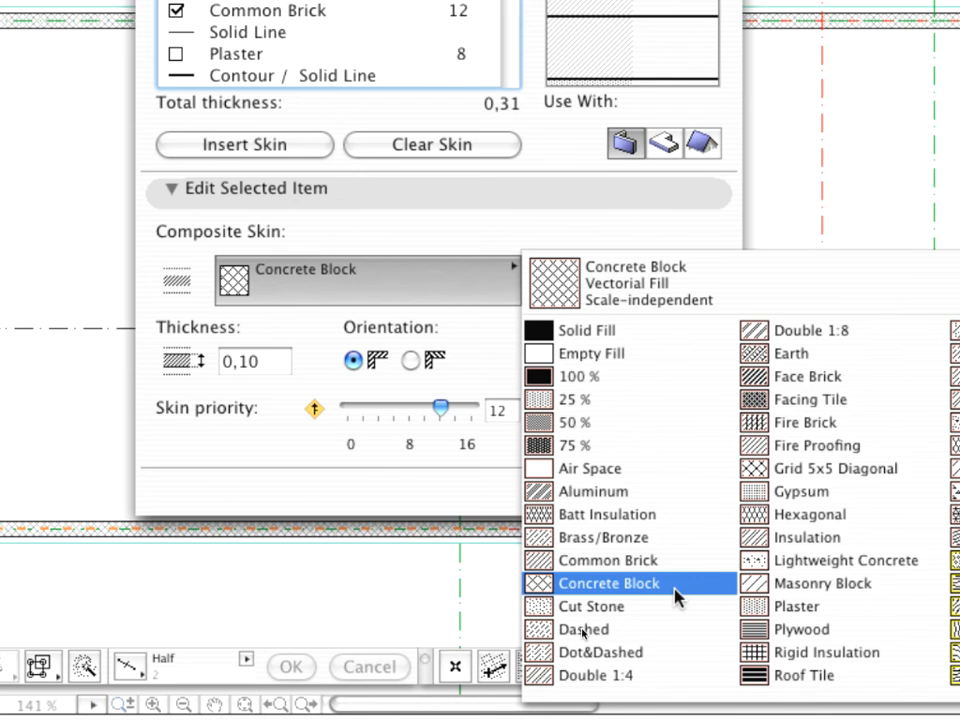
left_click(609, 583)
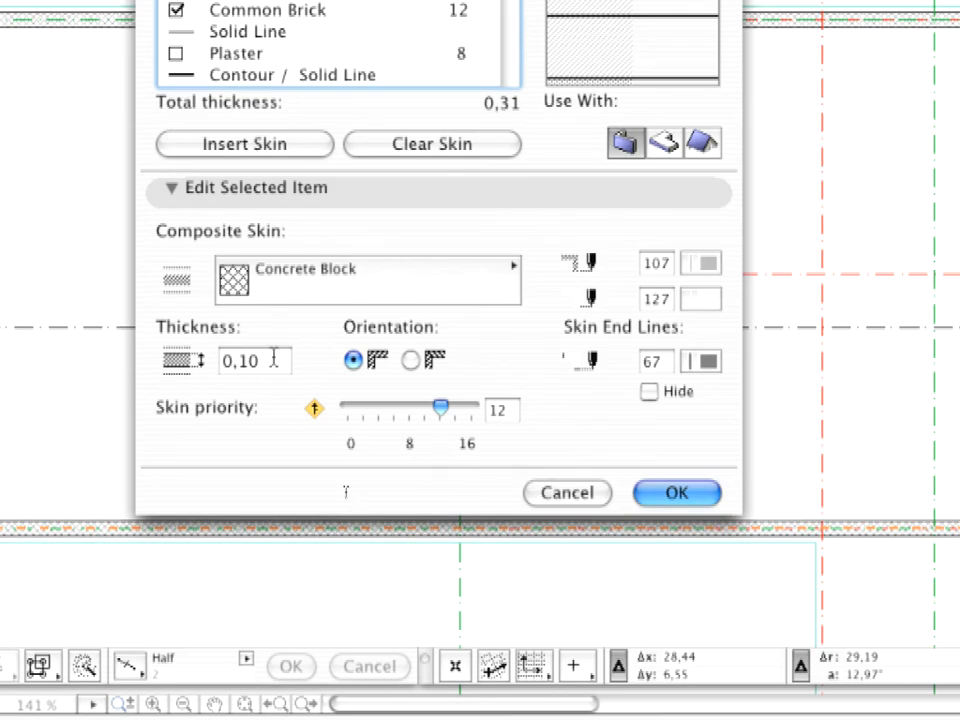
type("0,0")
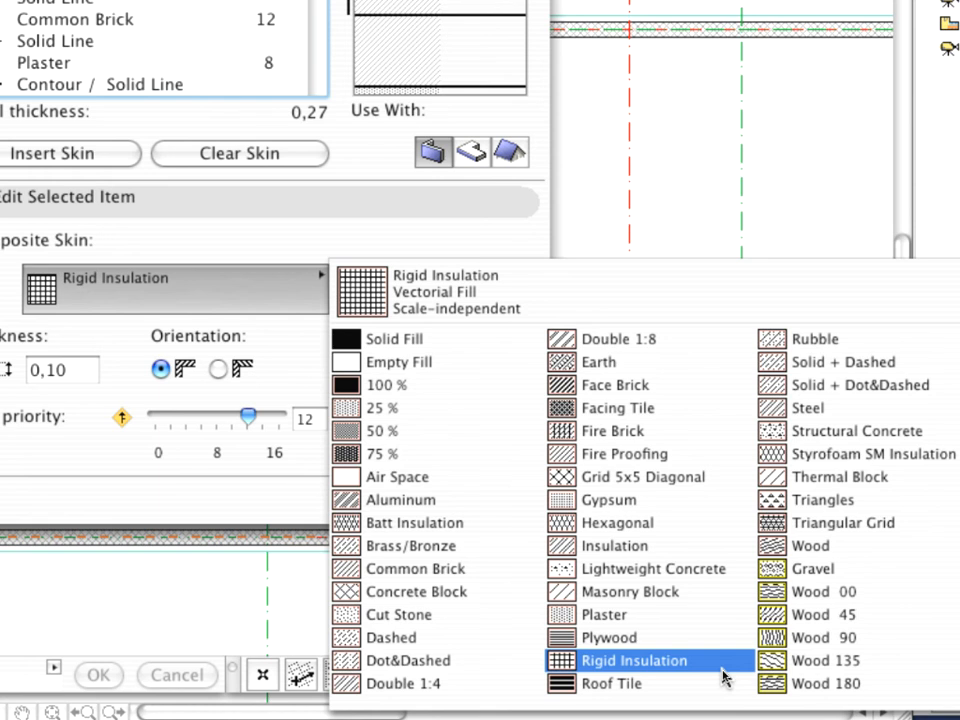
Step: Set the second skin's fill to Rigid Insulation, 0.06 thick
left_click(634, 660)
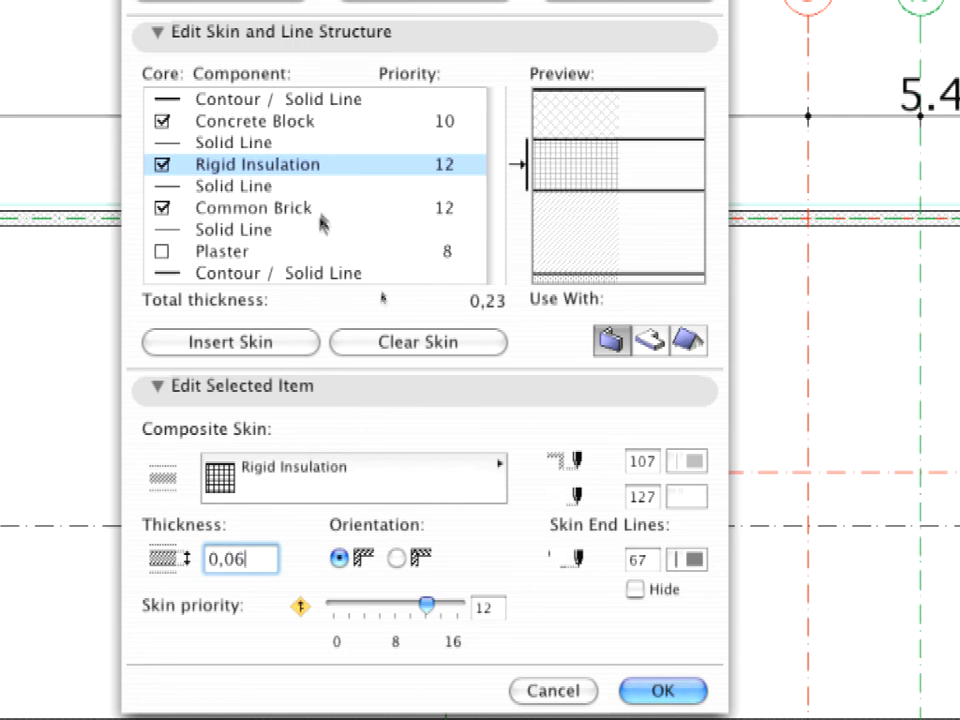
Step: Set Common Brick thickness to 0.30 and Plaster thickness to 0.02
left_click(253, 208)
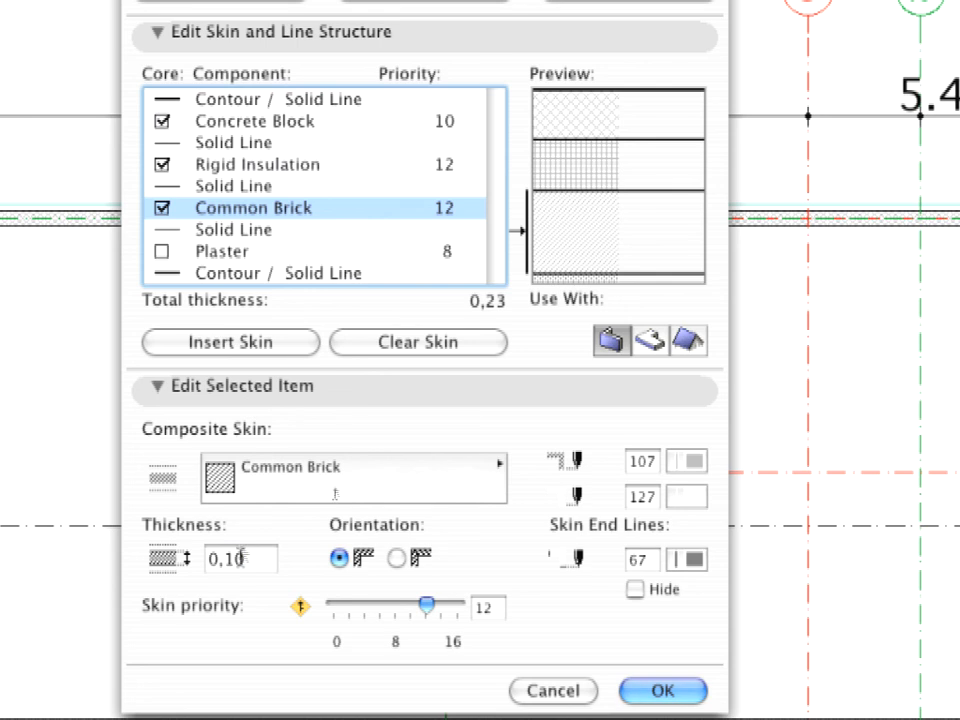
left_click(240, 558)
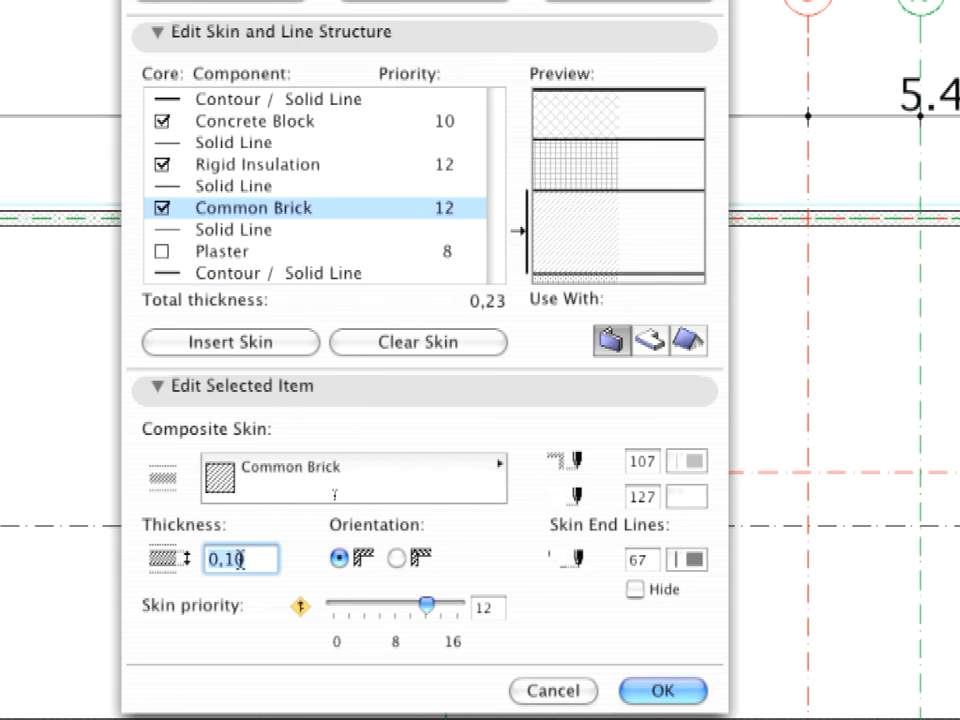
type("0,30")
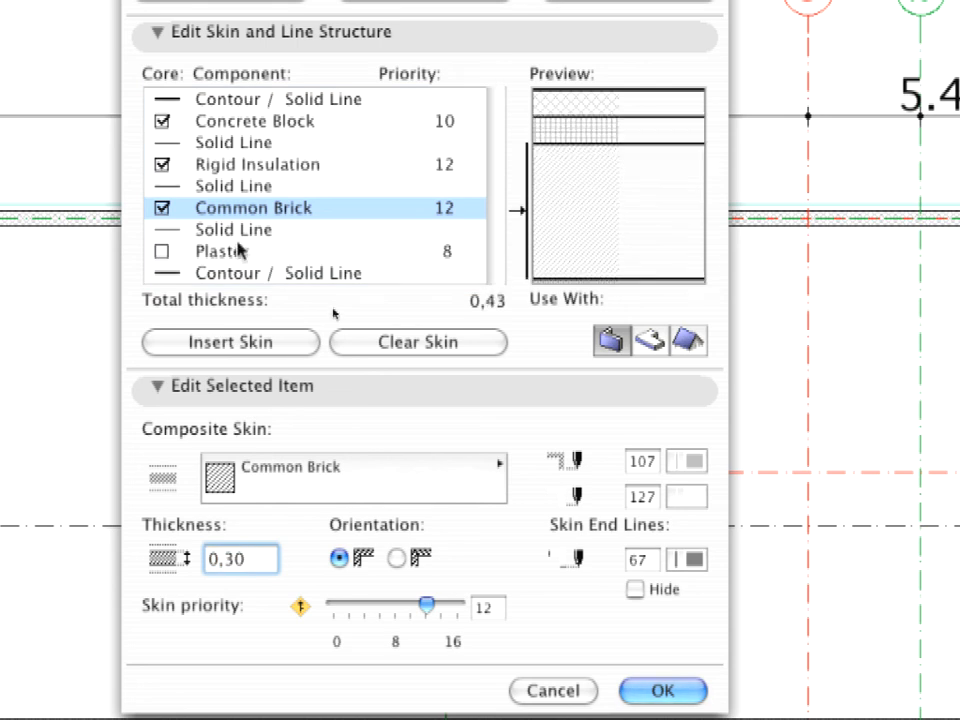
left_click(222, 251)
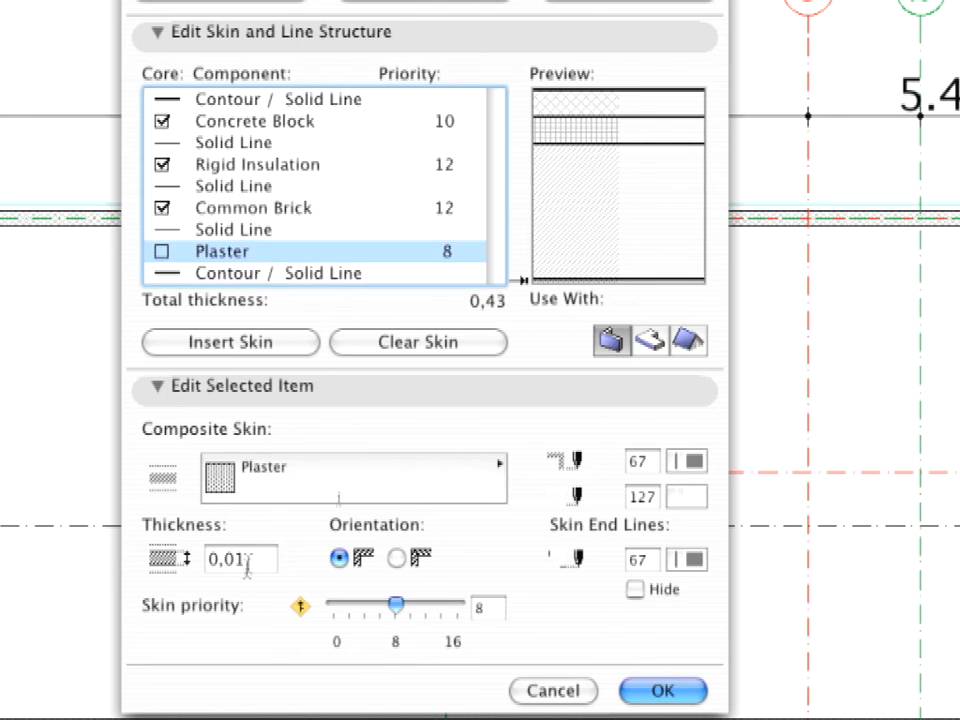
type("0,02")
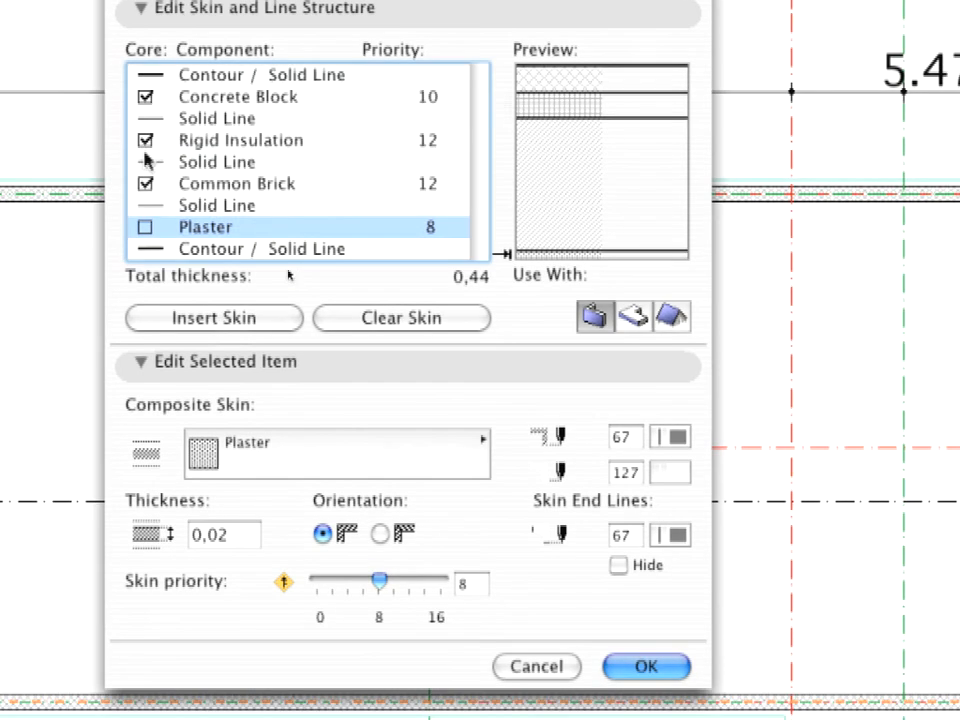
Step: Uncheck Core for Concrete Block and Rigid Insulation, leaving Common Brick as core
left_click(238, 96)
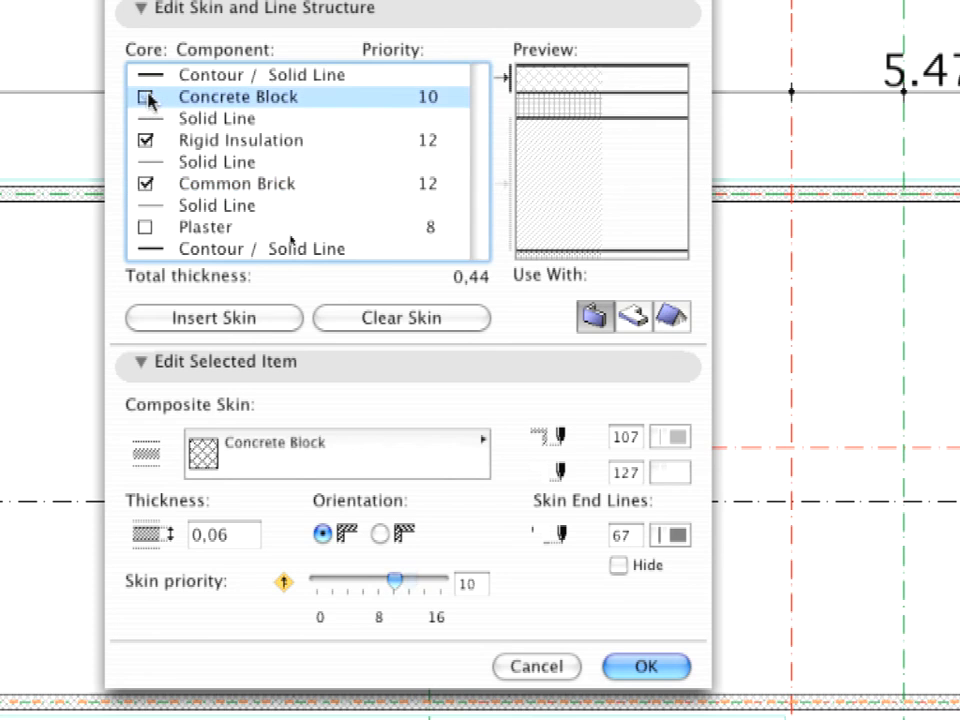
left_click(240, 140)
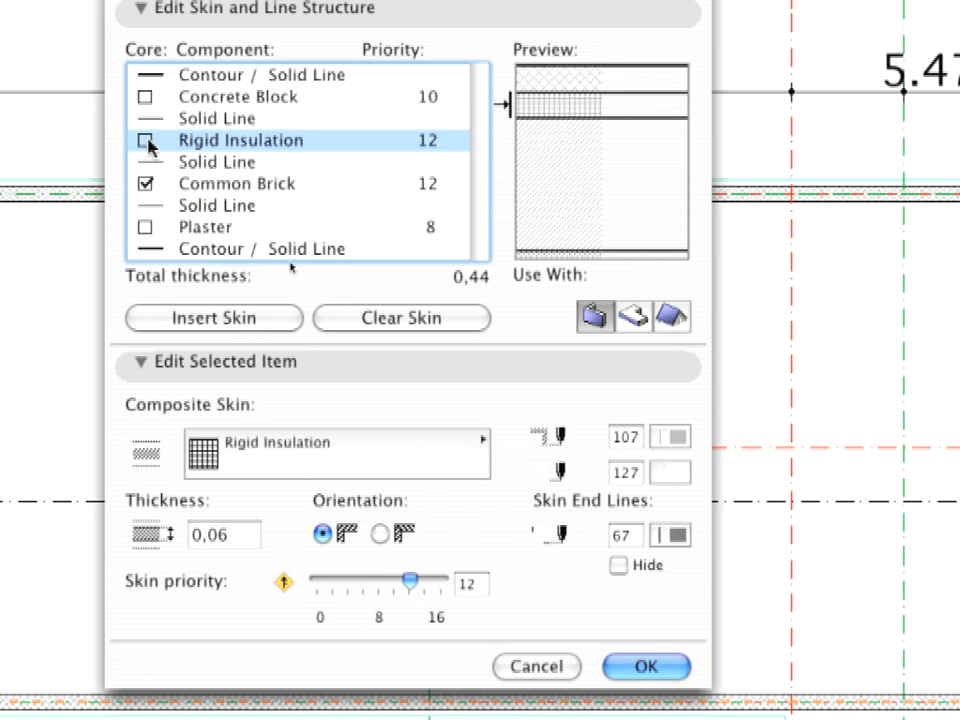